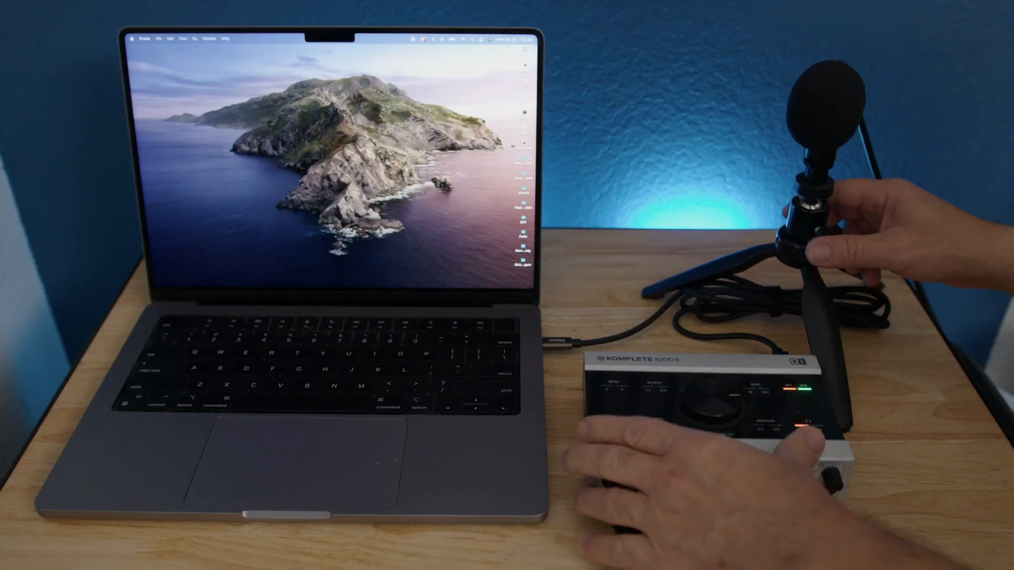
Bring up the Cambofot Tripod project on the Edit page, showing Timeline 1
{"action": "left_click", "coordinate": [615, 553]}
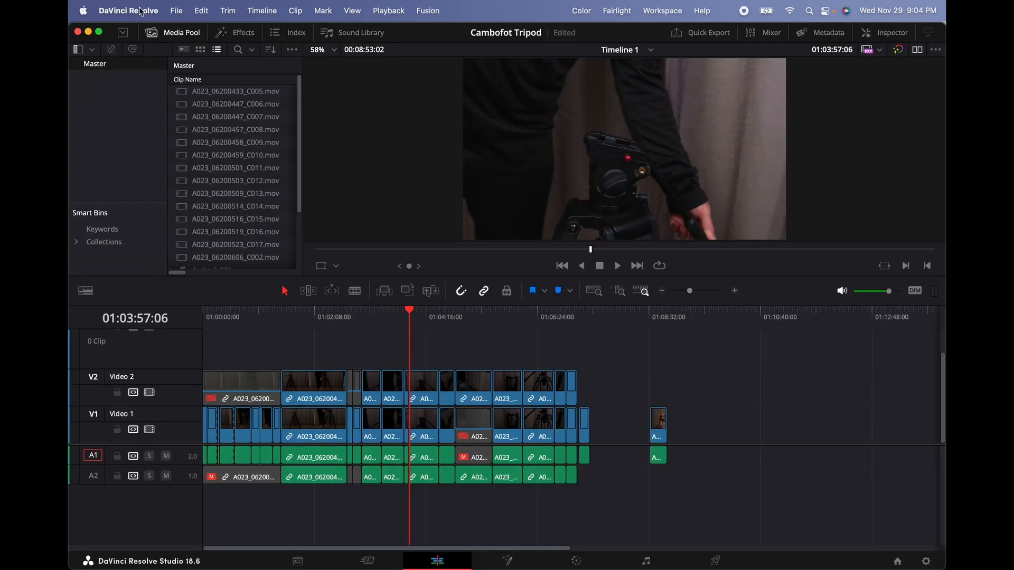
{"action": "left_click", "coordinate": [128, 10]}
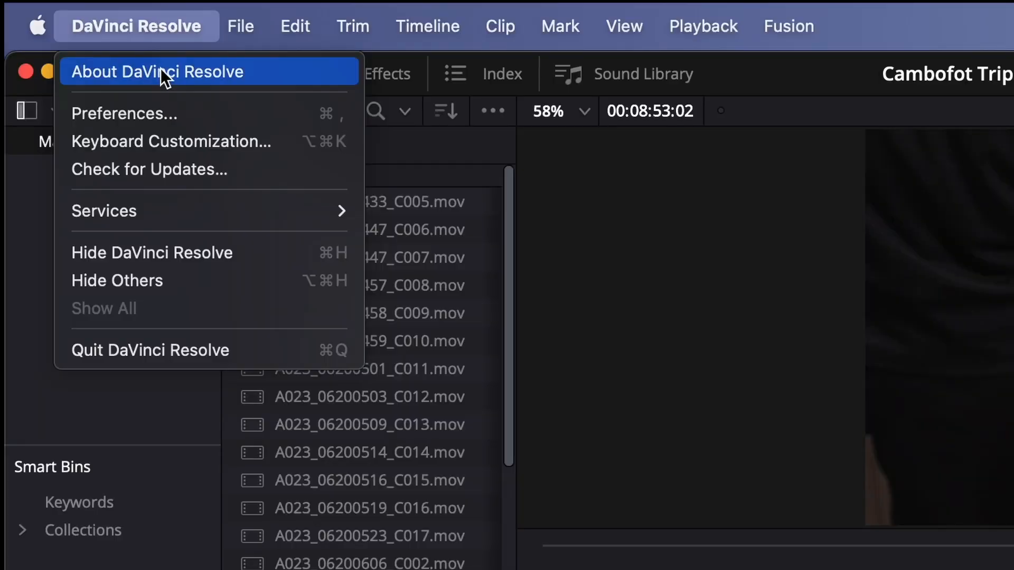
{"action": "left_click", "coordinate": [125, 114]}
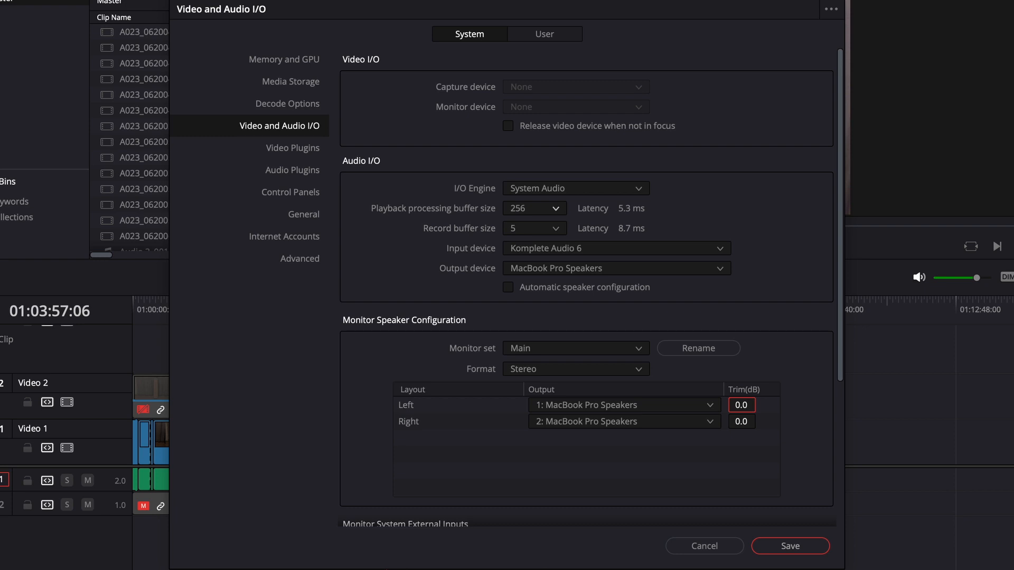
{"action": "mouse_move", "coordinate": [537, 254]}
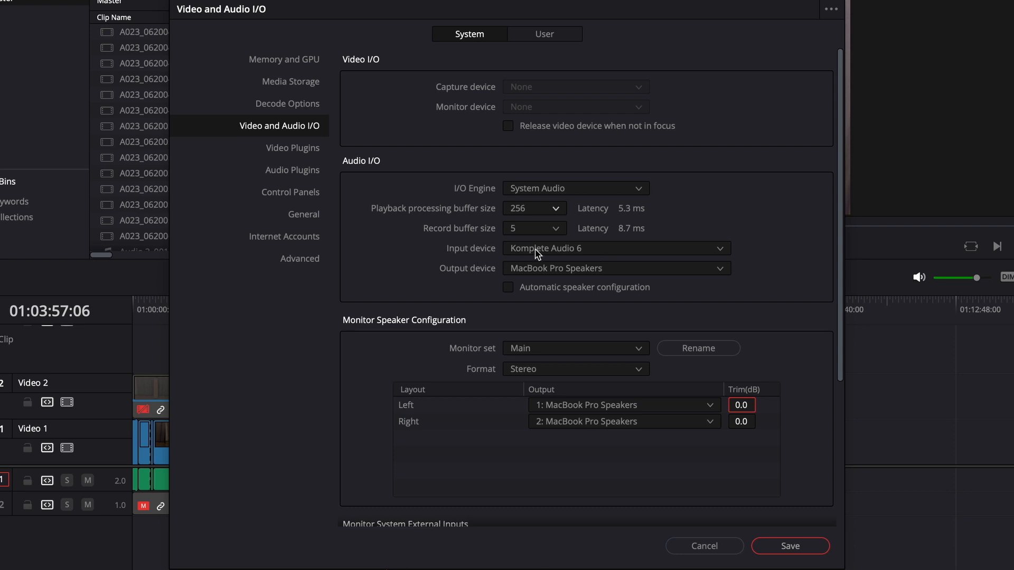
{"action": "left_click", "coordinate": [614, 249]}
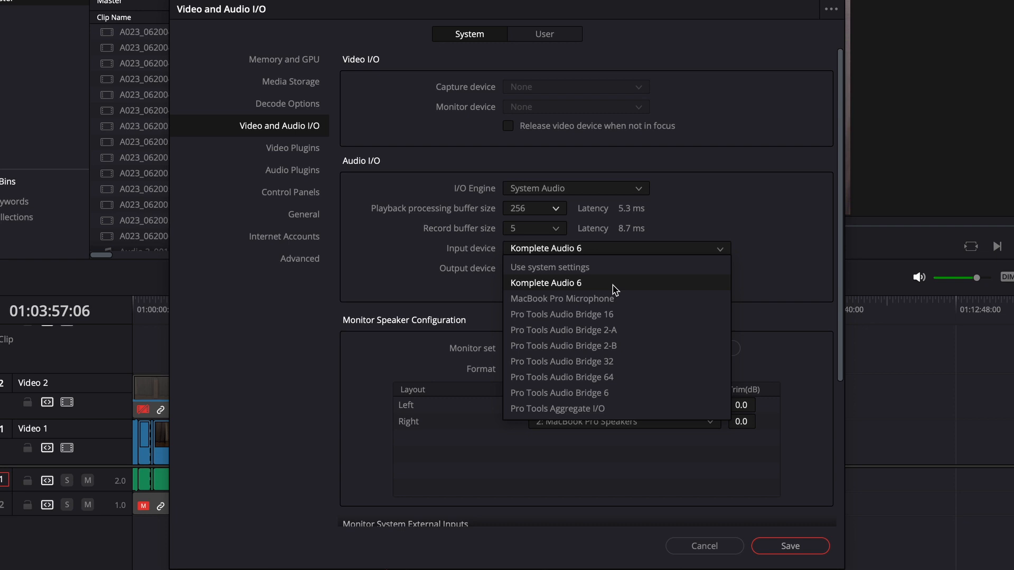
{"action": "mouse_move", "coordinate": [622, 293]}
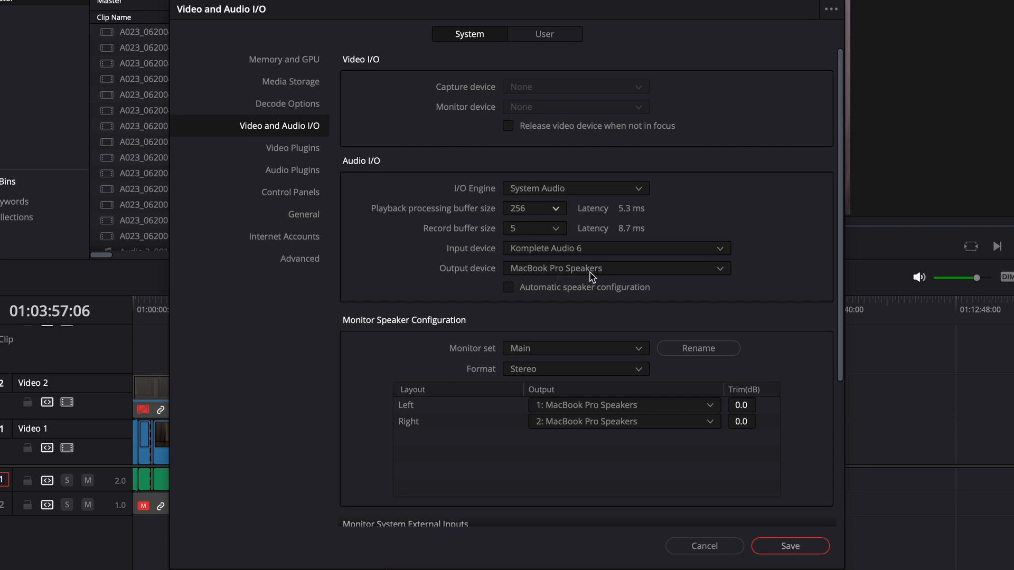
{"action": "mouse_move", "coordinate": [619, 282]}
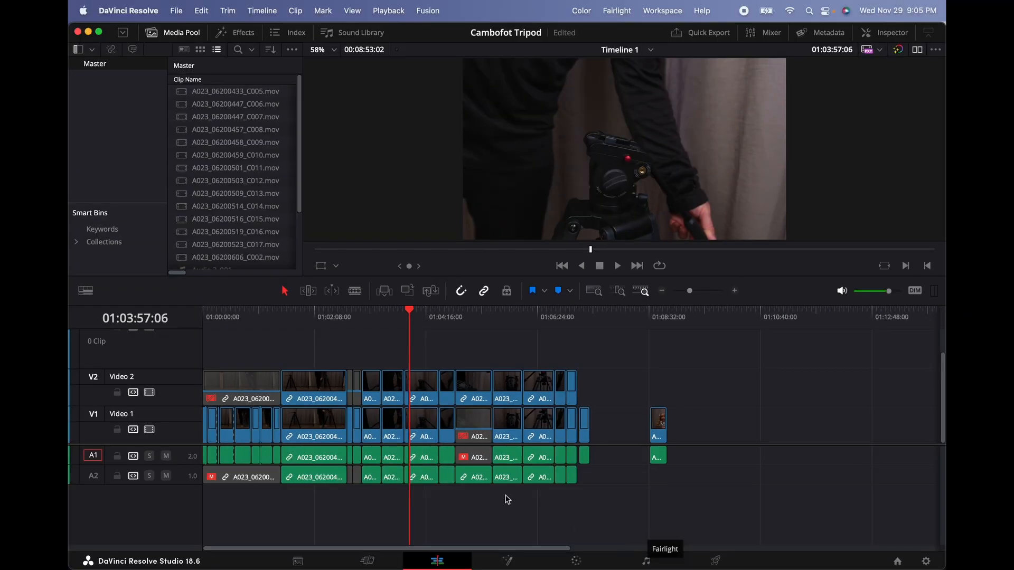
On the Fairlight page, add a third audio track and rename it VO
{"action": "left_click", "coordinate": [645, 561]}
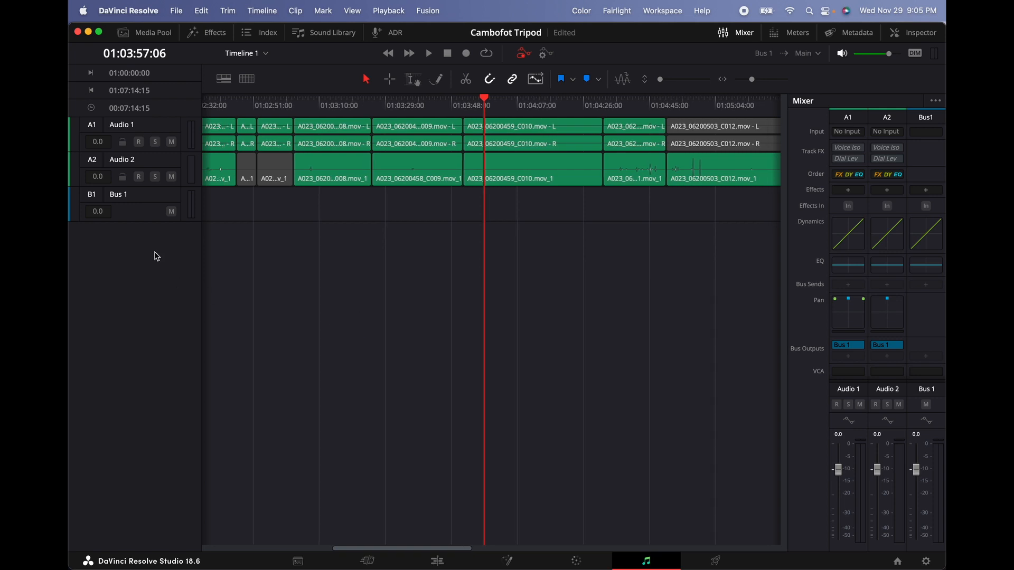
{"action": "right_click", "coordinate": [156, 256]}
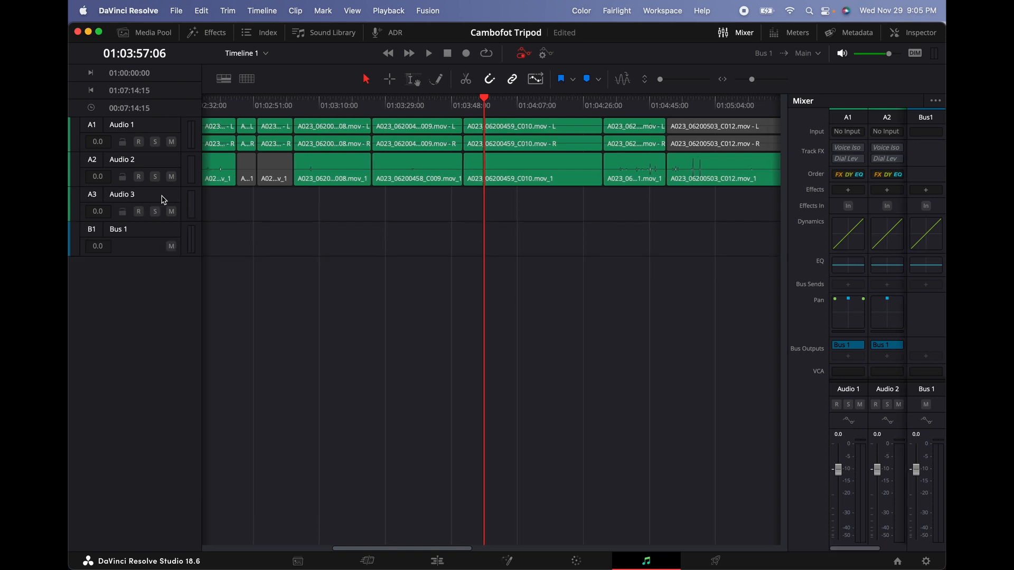
{"action": "double_click", "coordinate": [122, 195]}
{"action": "type", "text": "VO"}
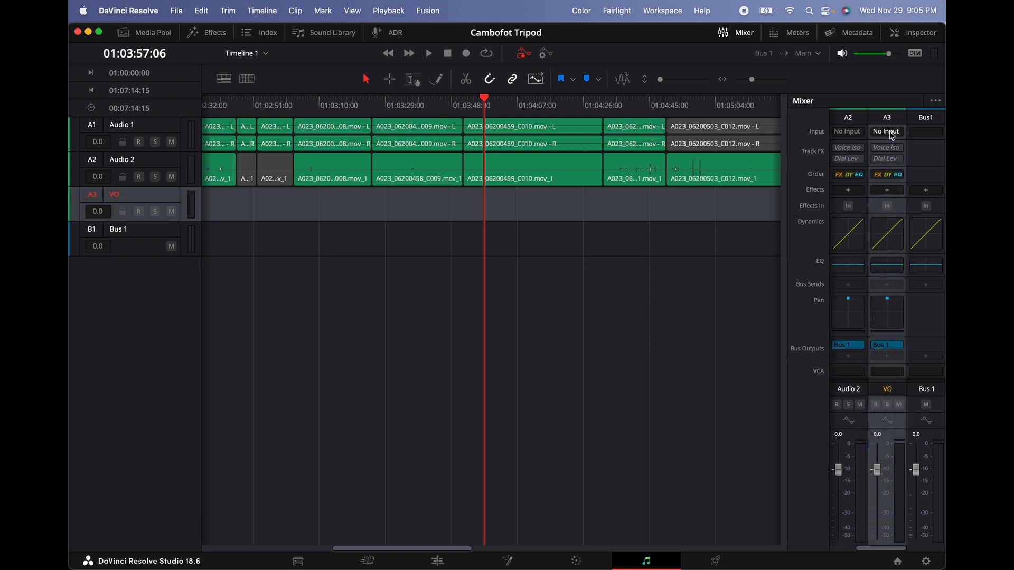
Patch Komplete Audio 6 input 1 to the VO track's input
{"action": "left_click", "coordinate": [886, 132]}
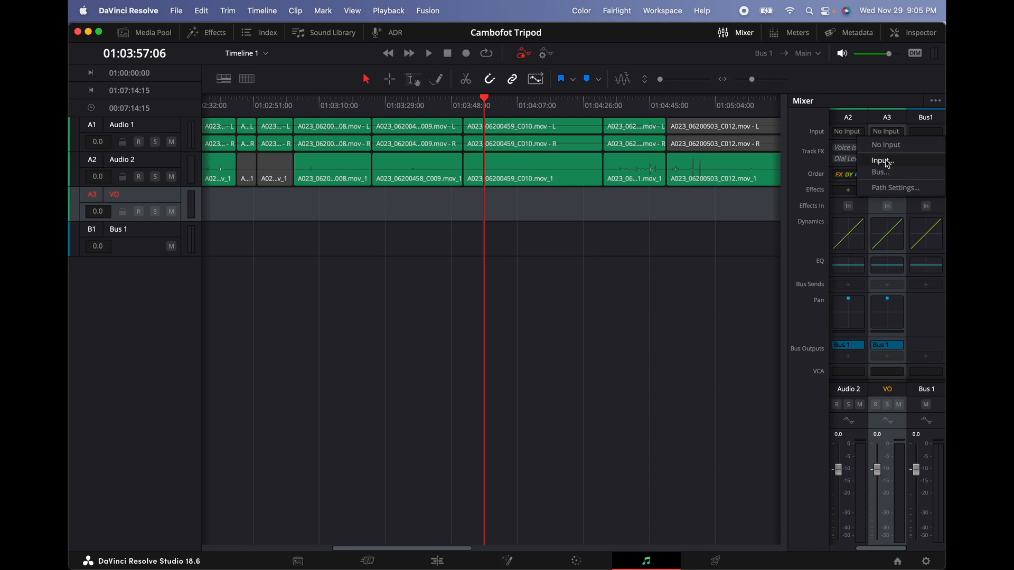
{"action": "left_click", "coordinate": [882, 161]}
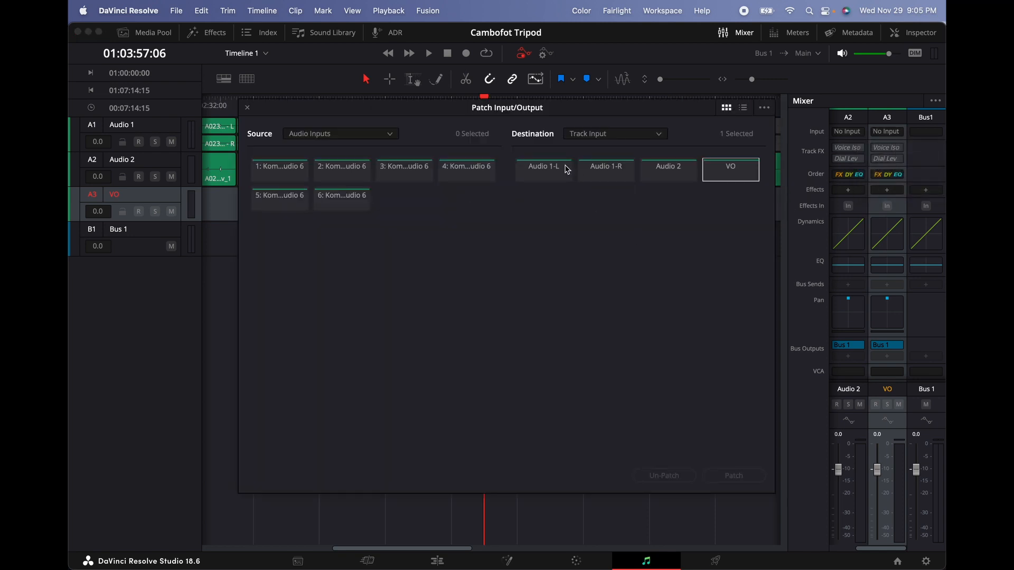
{"action": "mouse_move", "coordinate": [739, 179]}
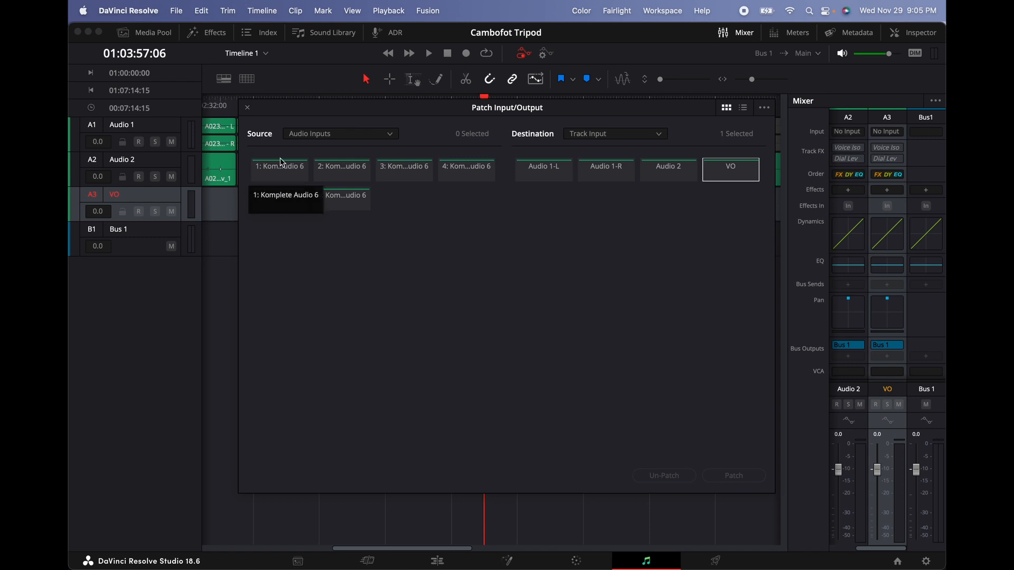
{"action": "left_click", "coordinate": [279, 166]}
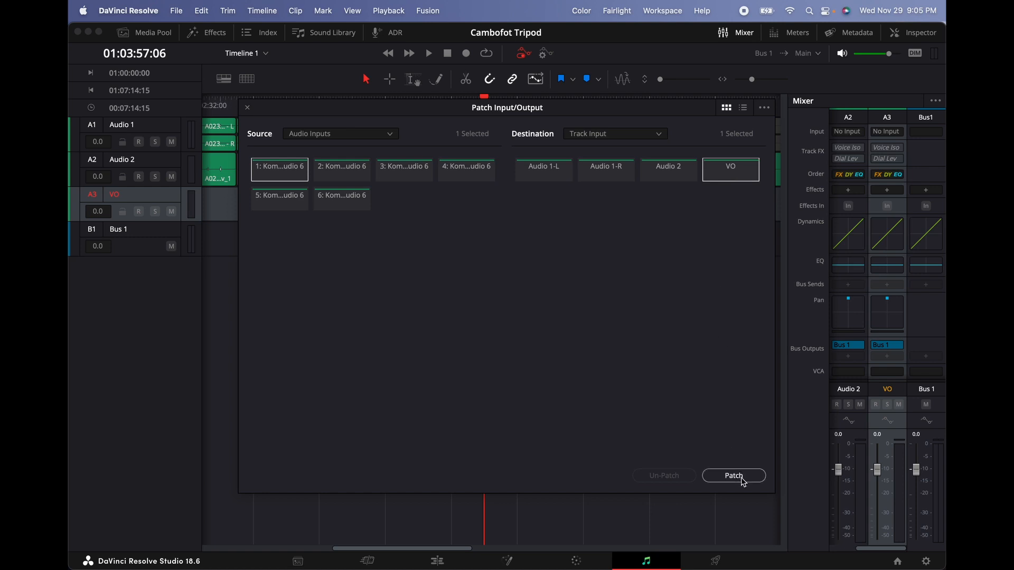
{"action": "left_click", "coordinate": [733, 476]}
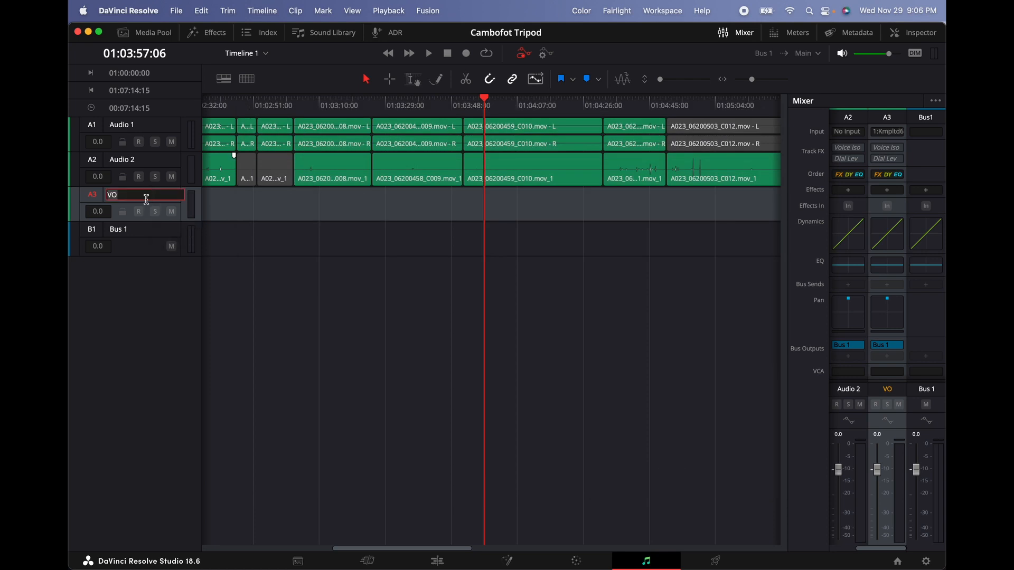
{"action": "mouse_move", "coordinate": [137, 211]}
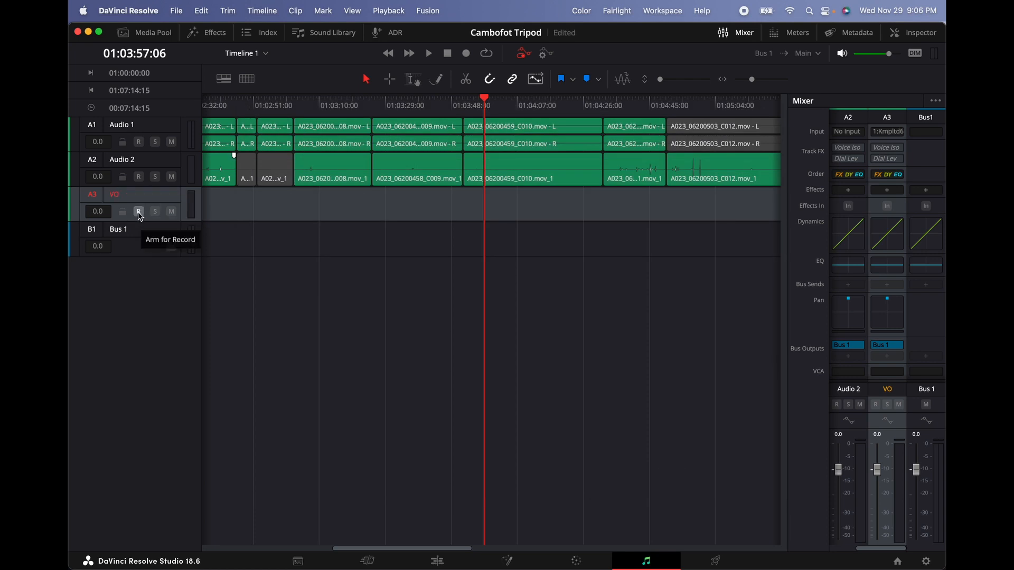
Arm the VO track and record a short extra take, then stop
{"action": "left_click", "coordinate": [138, 211]}
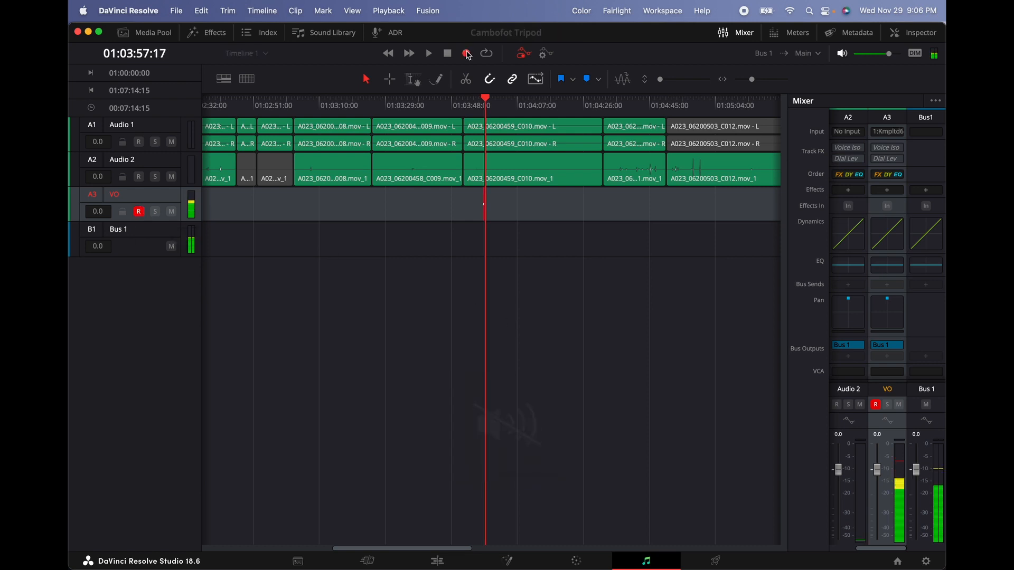
{"action": "left_click", "coordinate": [466, 52]}
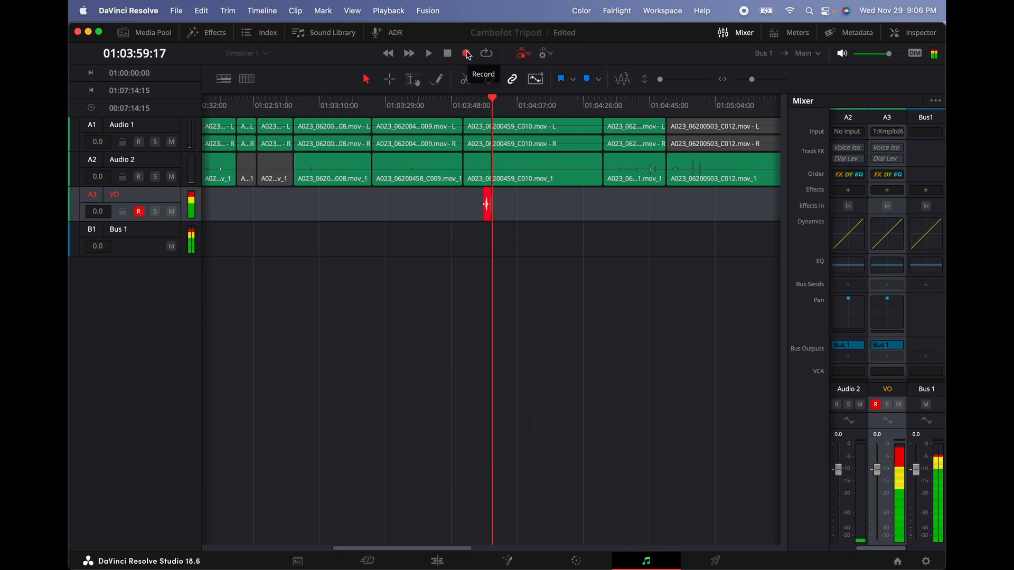
{"action": "left_click", "coordinate": [465, 53]}
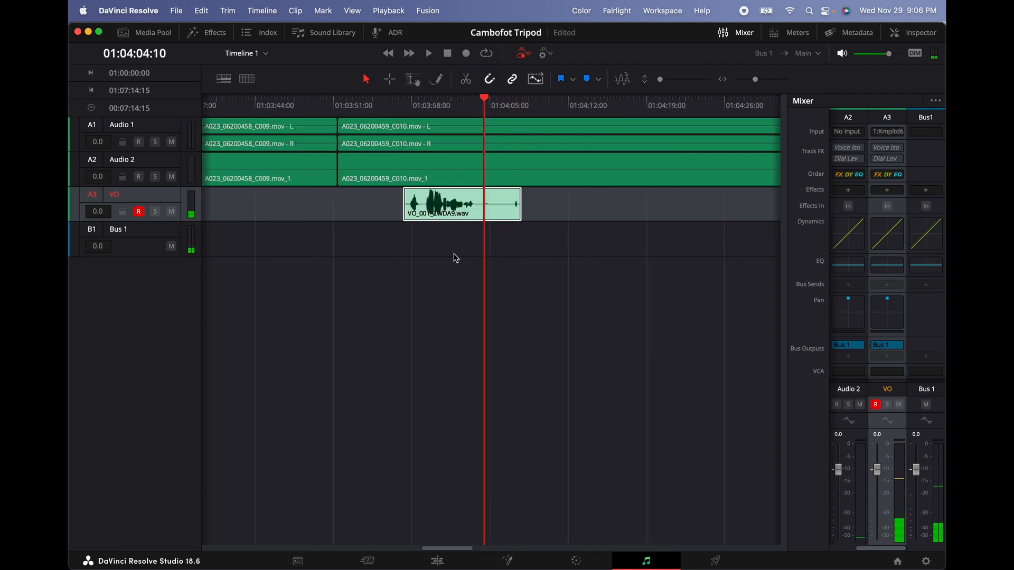
{"action": "left_click", "coordinate": [465, 53]}
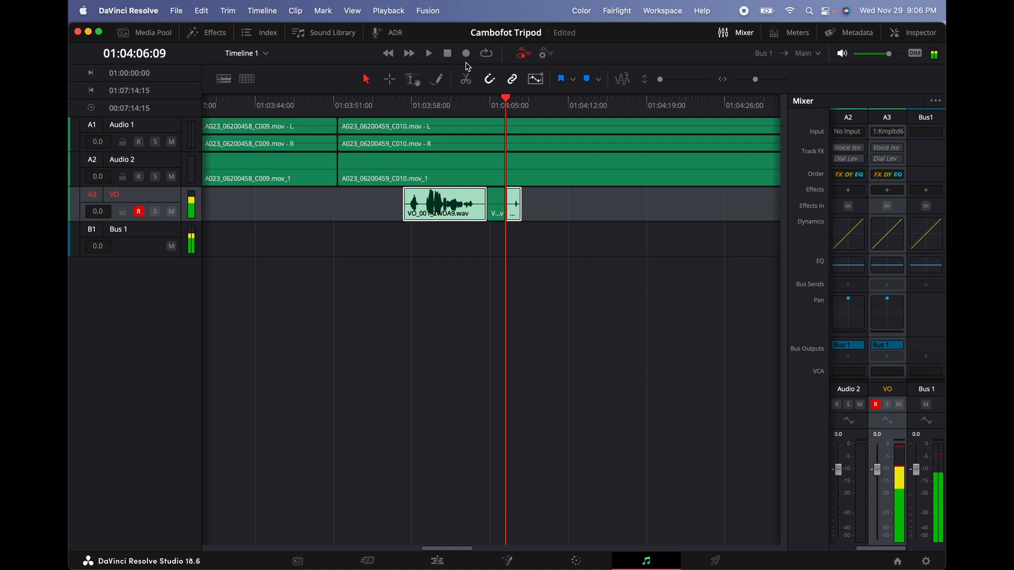
Add a mono audio track below VO and name it 'VO Female'
{"action": "double_click", "coordinate": [114, 194]}
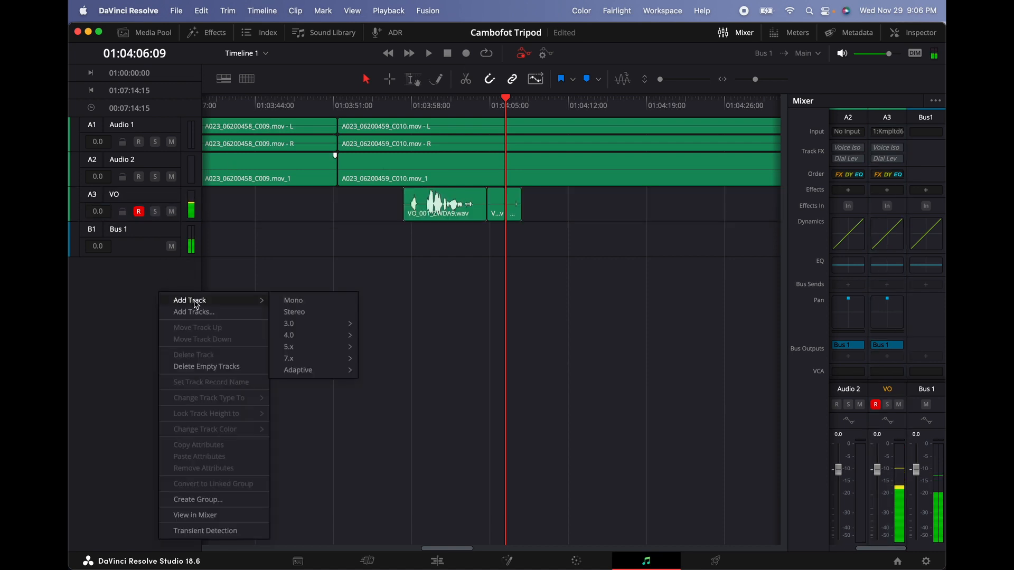
{"action": "left_click", "coordinate": [293, 300]}
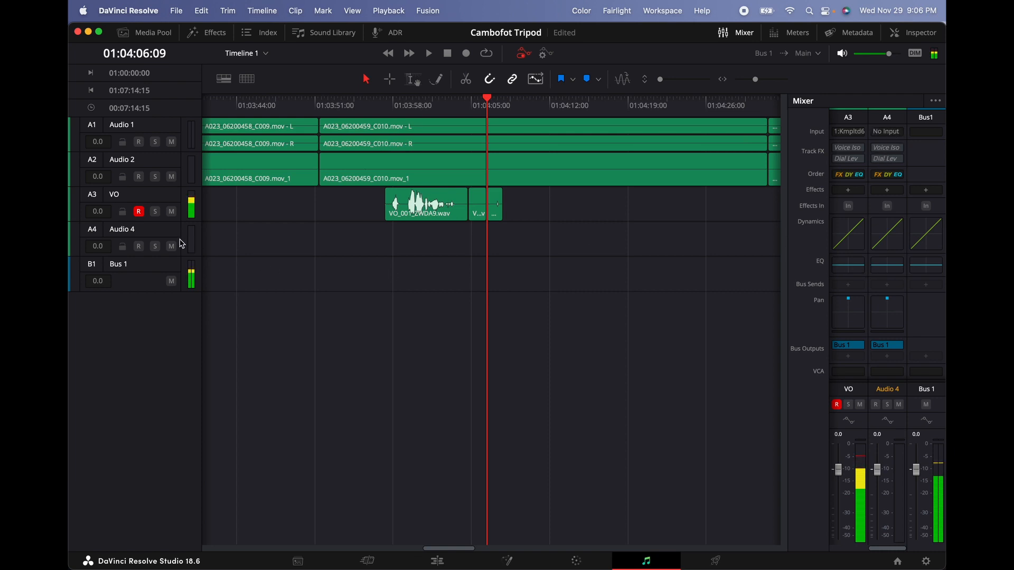
{"action": "double_click", "coordinate": [121, 230]}
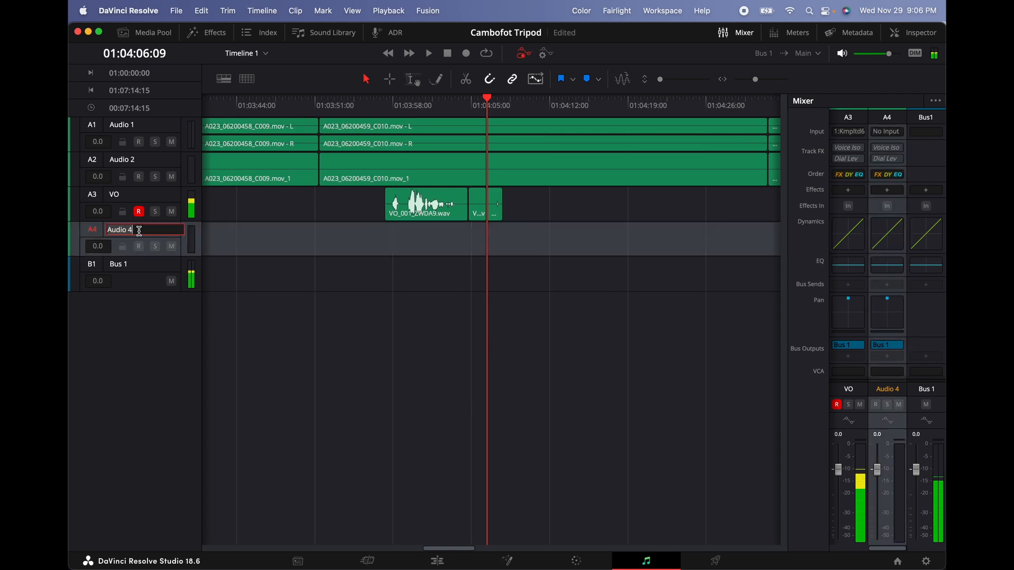
{"action": "type", "text": "VO Female"}
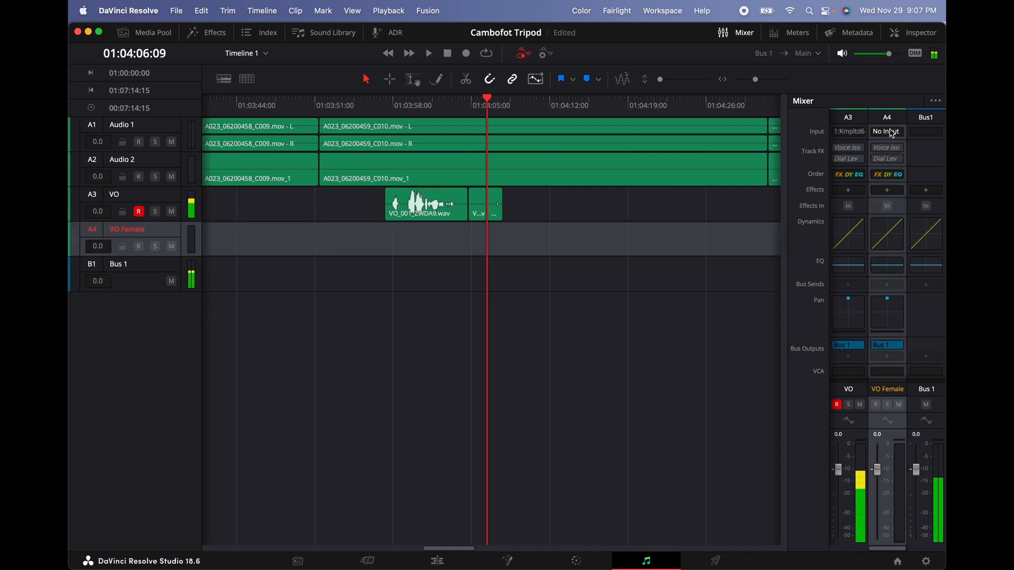
Re-patch Komplete Audio 6 input 1 to both VO and VO Female, then close Patch
{"action": "left_click", "coordinate": [886, 131]}
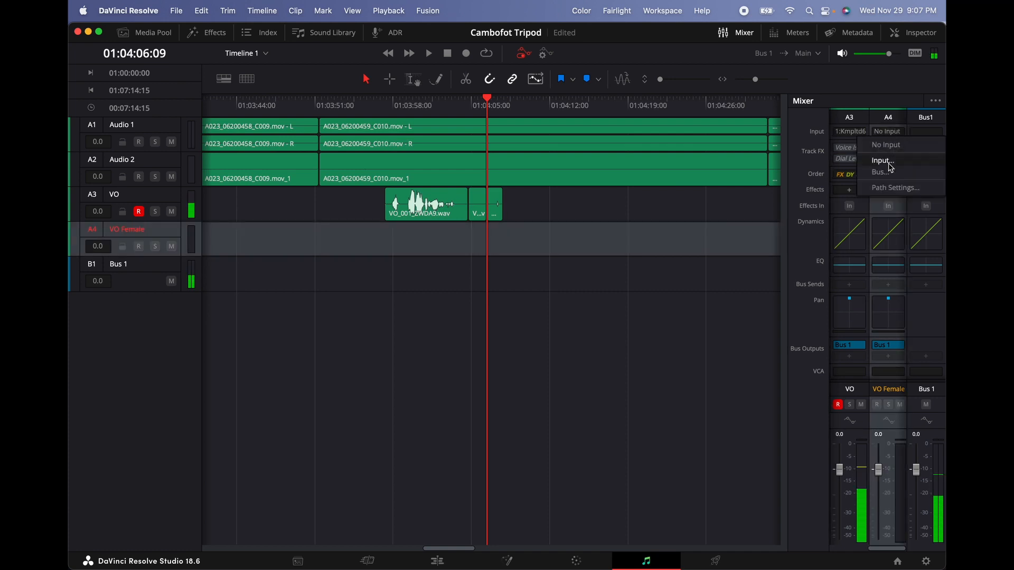
{"action": "left_click", "coordinate": [882, 160]}
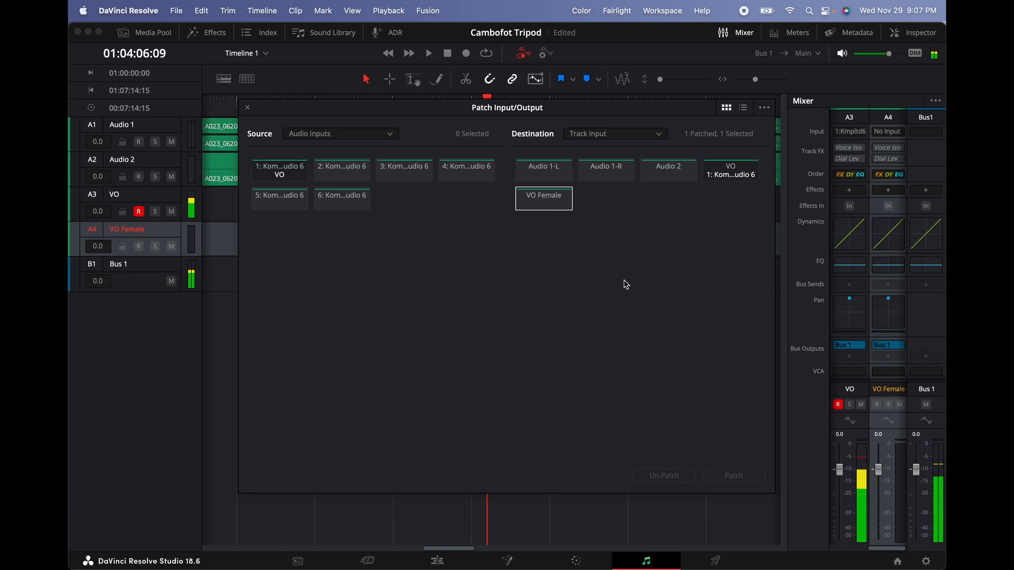
{"action": "mouse_move", "coordinate": [724, 171]}
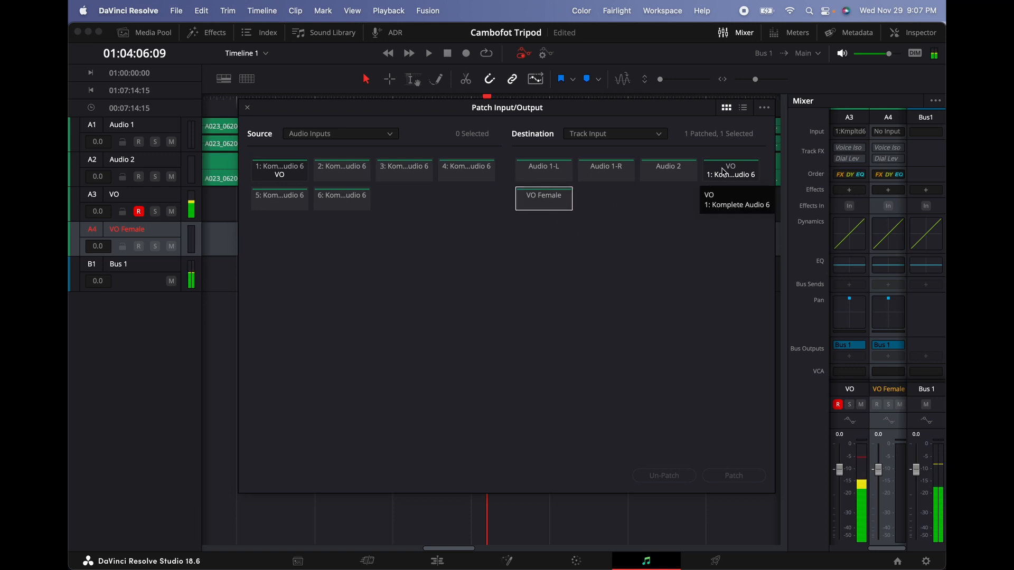
{"action": "left_click", "coordinate": [730, 170]}
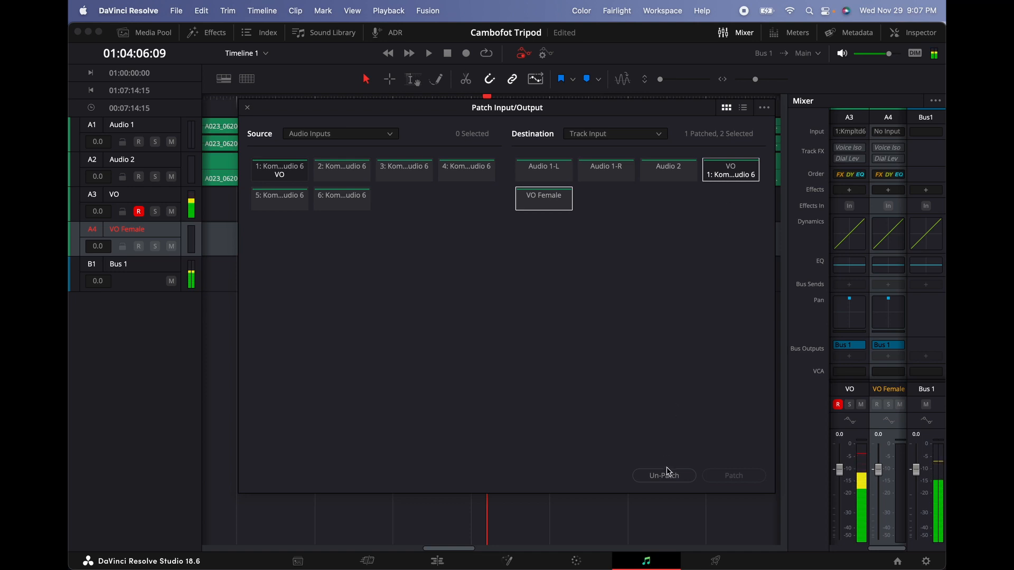
{"action": "left_click", "coordinate": [664, 475]}
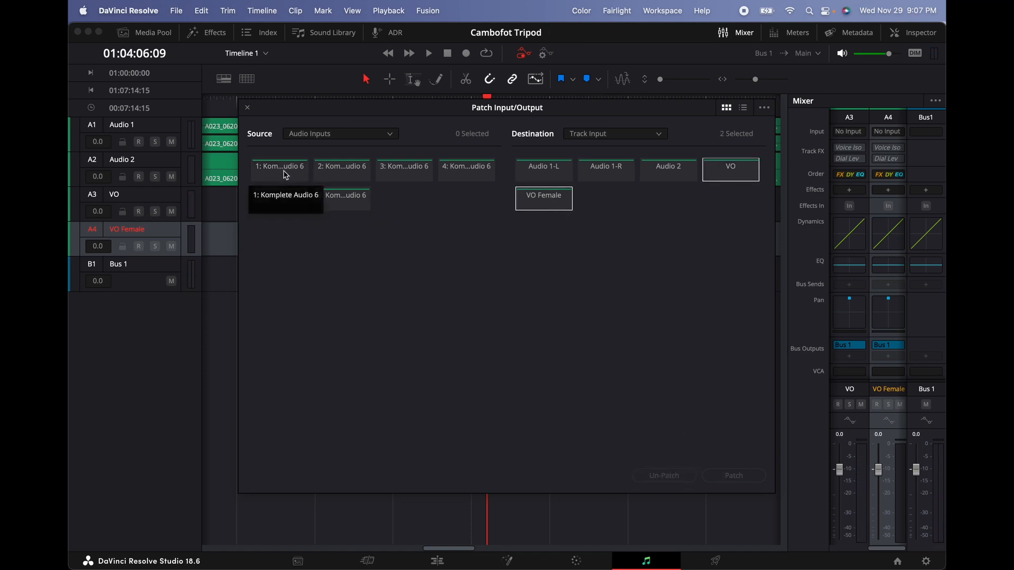
{"action": "left_click", "coordinate": [279, 166]}
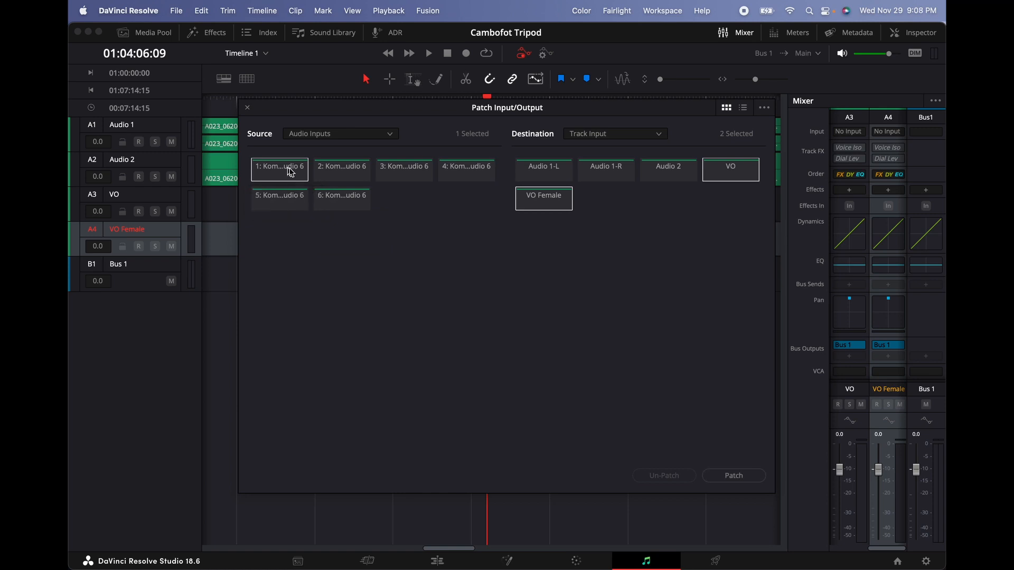
{"action": "left_click", "coordinate": [732, 475]}
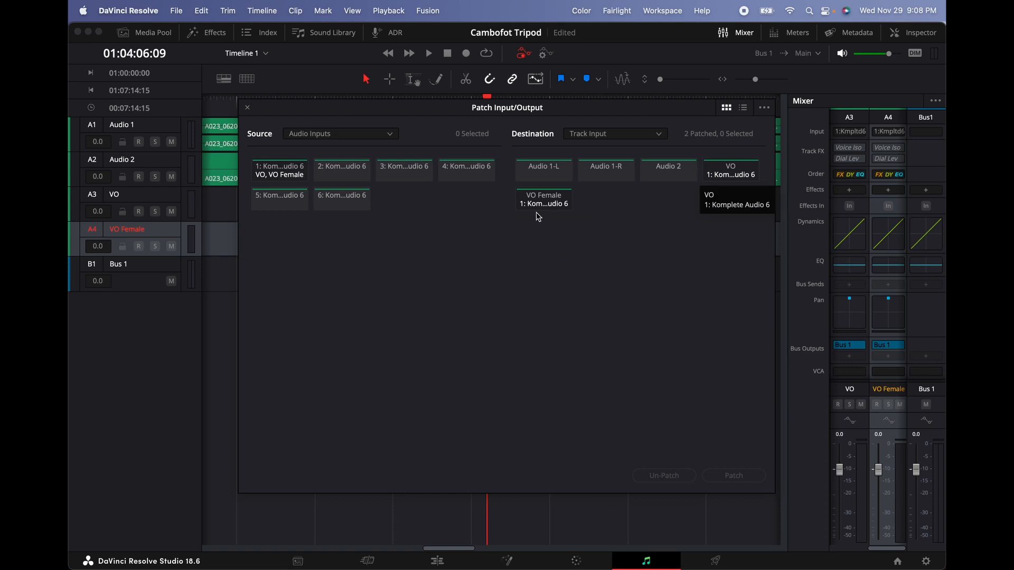
{"action": "mouse_move", "coordinate": [677, 208]}
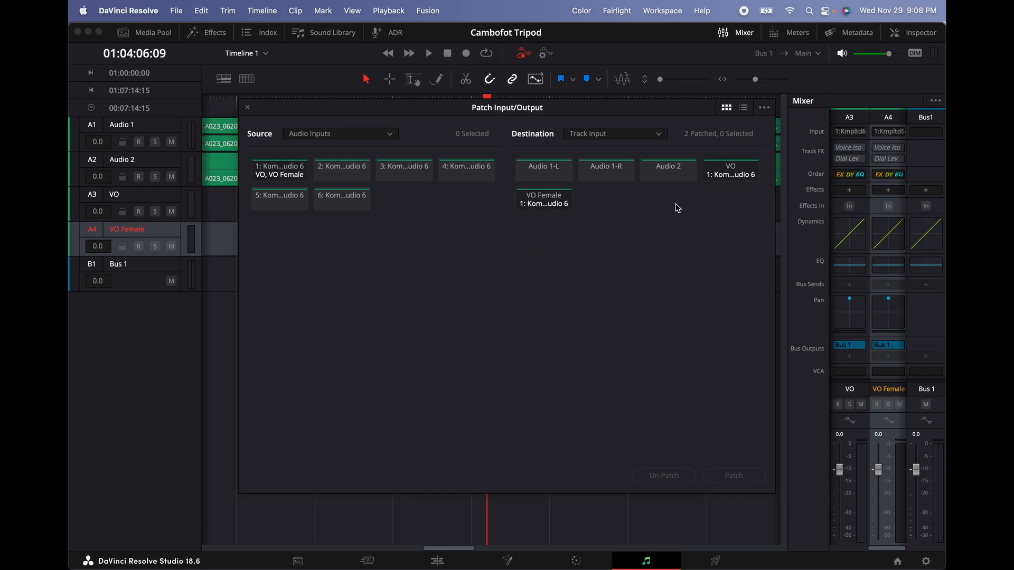
{"action": "mouse_move", "coordinate": [541, 222]}
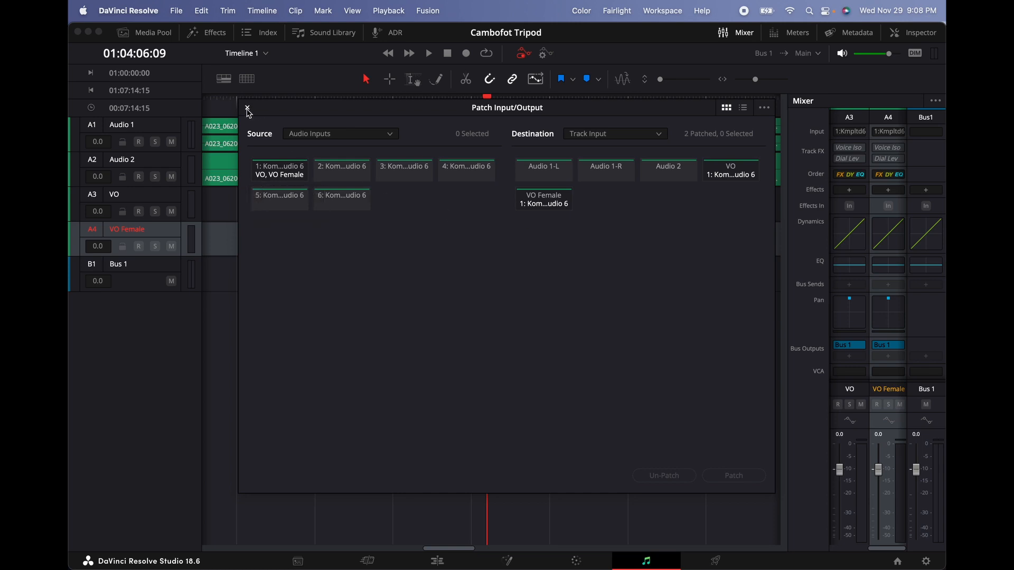
{"action": "left_click", "coordinate": [246, 107]}
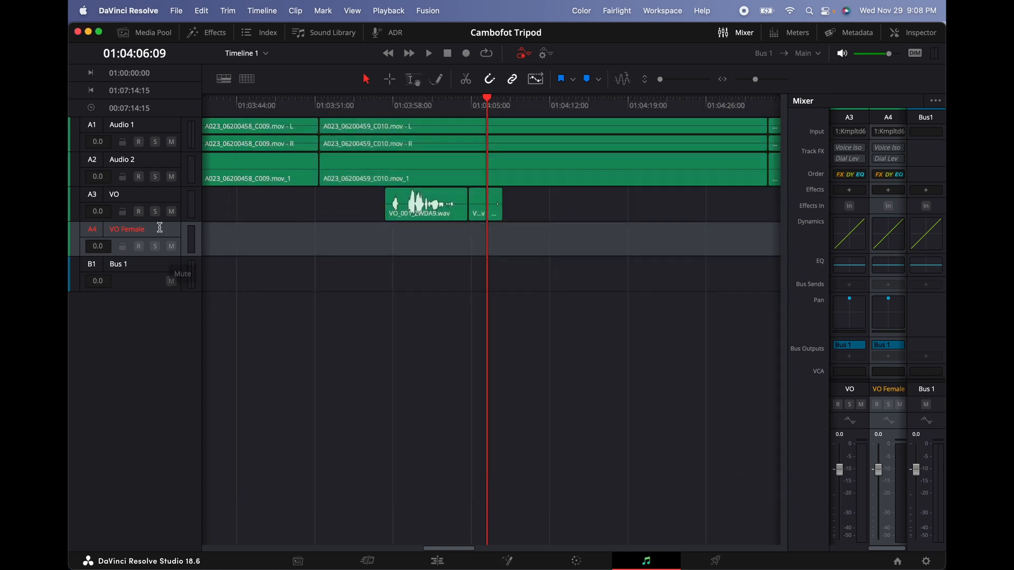
Record a take on the armed VO Female track, then start a new take on VO
{"action": "left_click", "coordinate": [138, 246]}
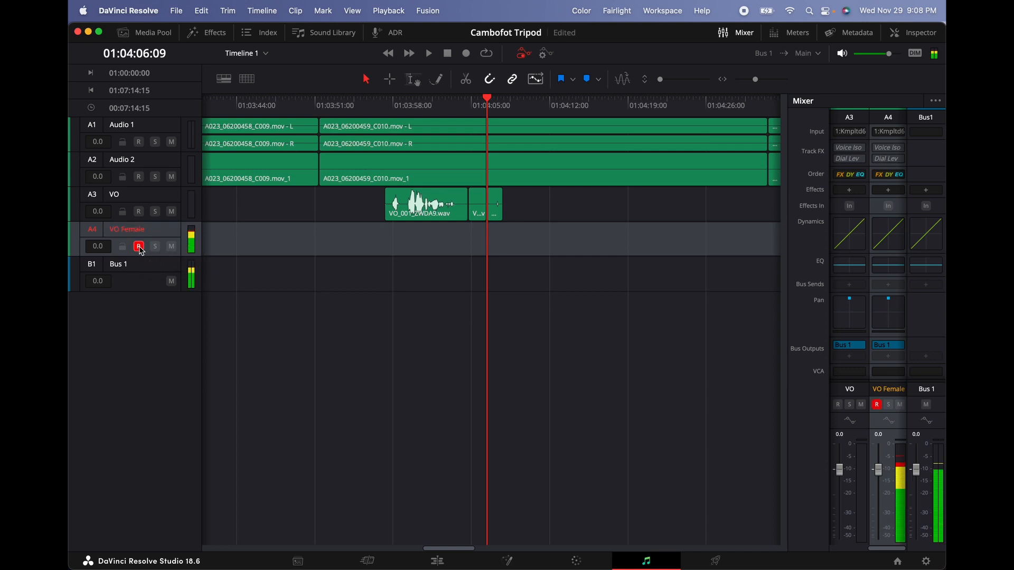
{"action": "left_click", "coordinate": [466, 52]}
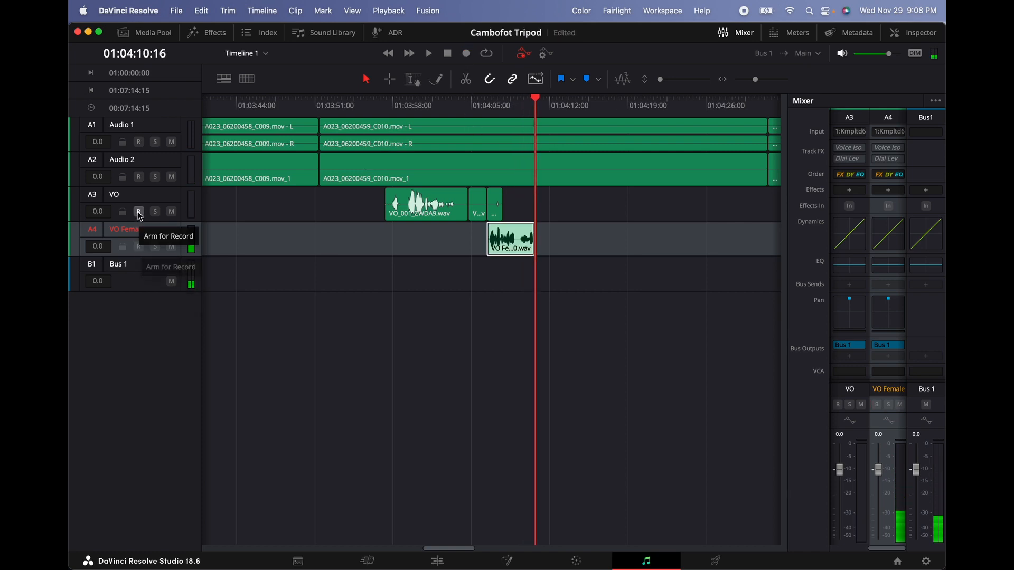
{"action": "left_click", "coordinate": [138, 211]}
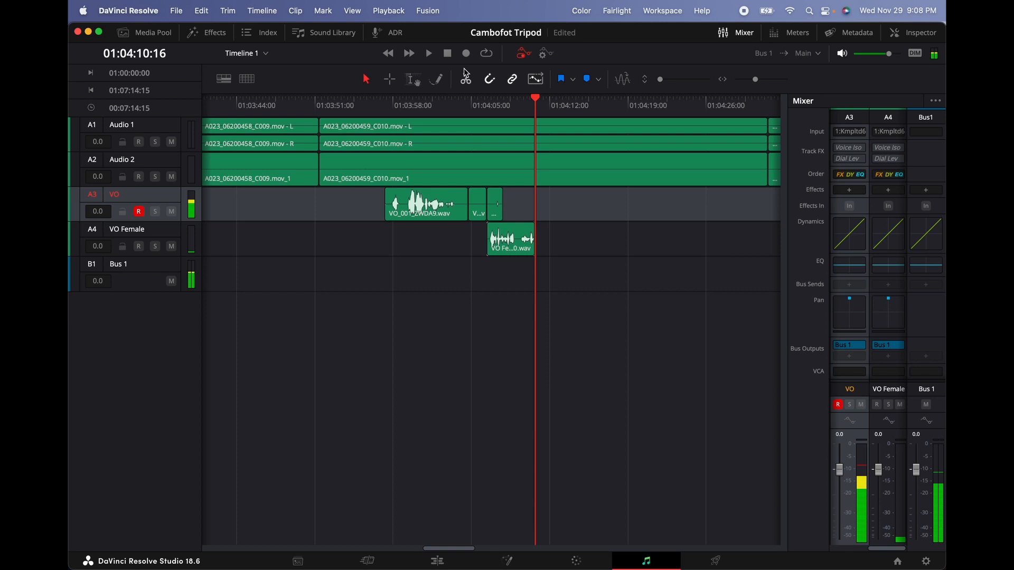
{"action": "left_click", "coordinate": [465, 52]}
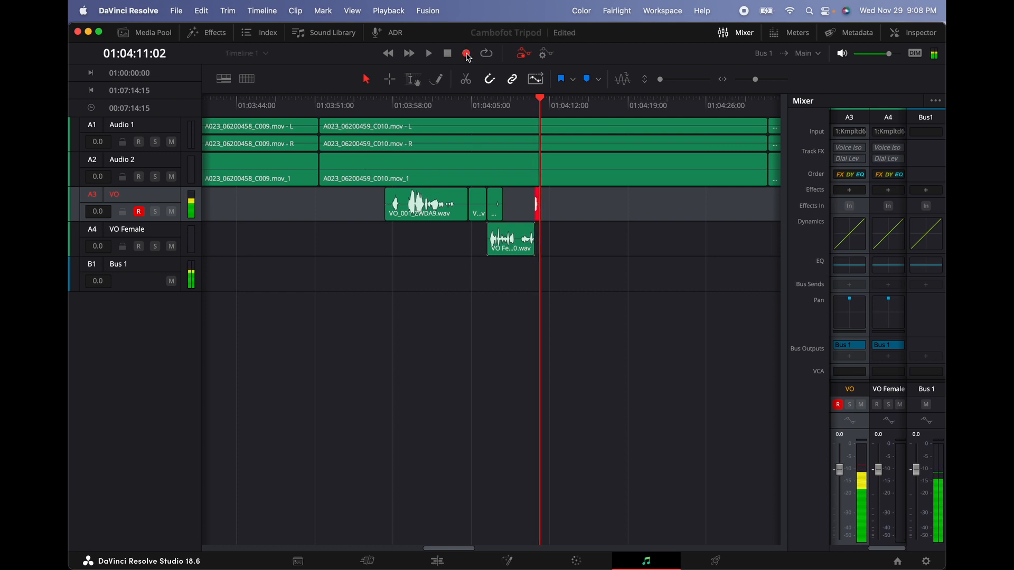